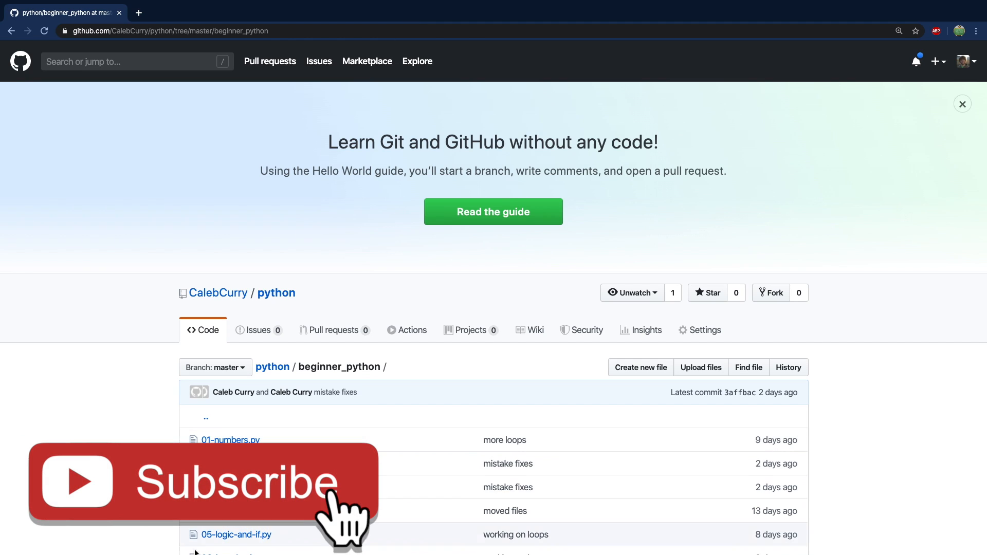
- Leave the GitHub beginner_python listing and bring up hello.py in the editor
left_click(236, 535)
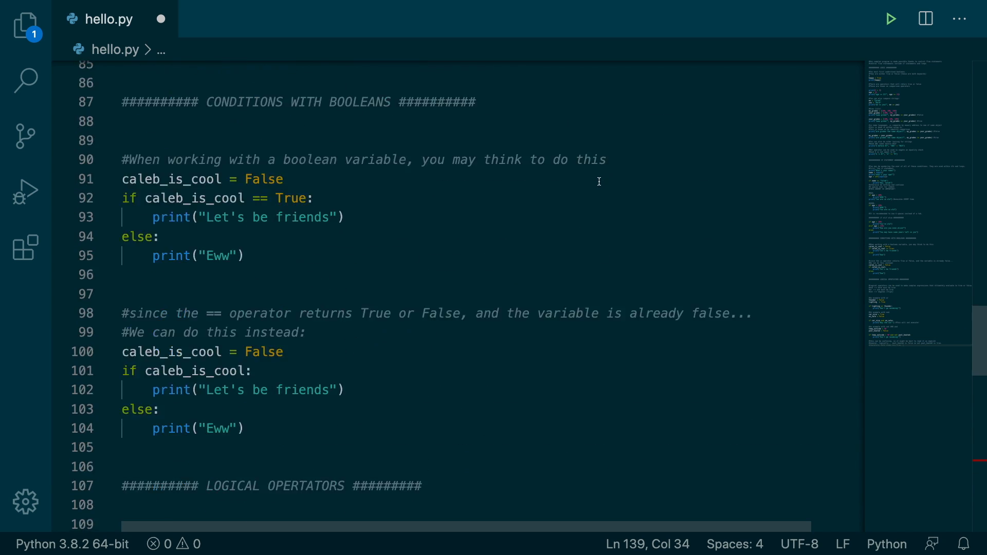
scroll("up", 3)
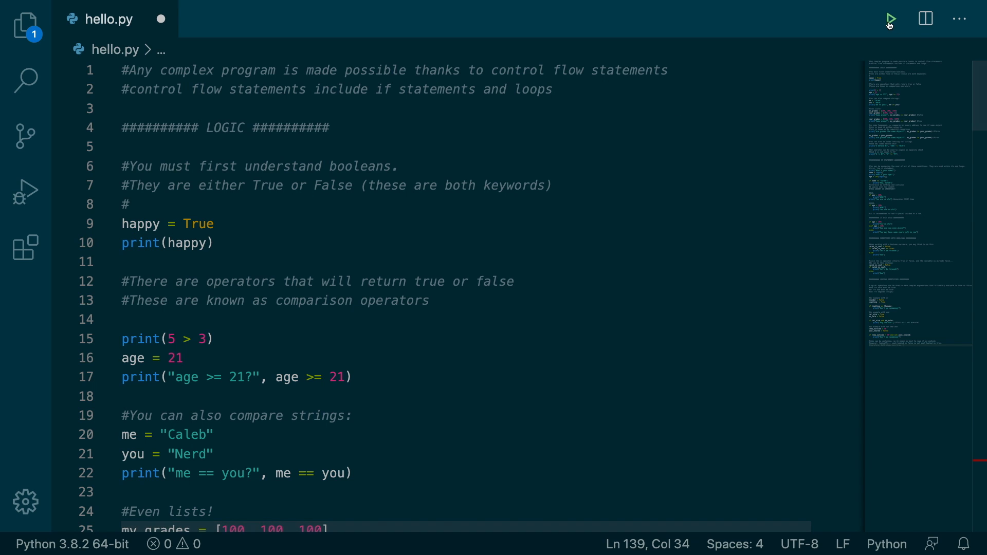
- Run hello.py and highlight True/False comparison results in the terminal output
left_click(888, 18)
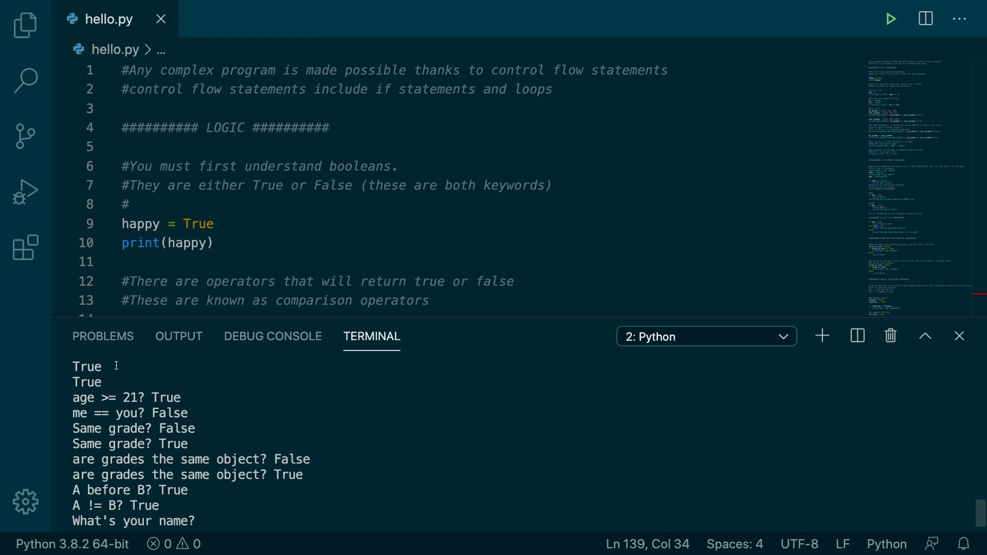
double_click(87, 366)
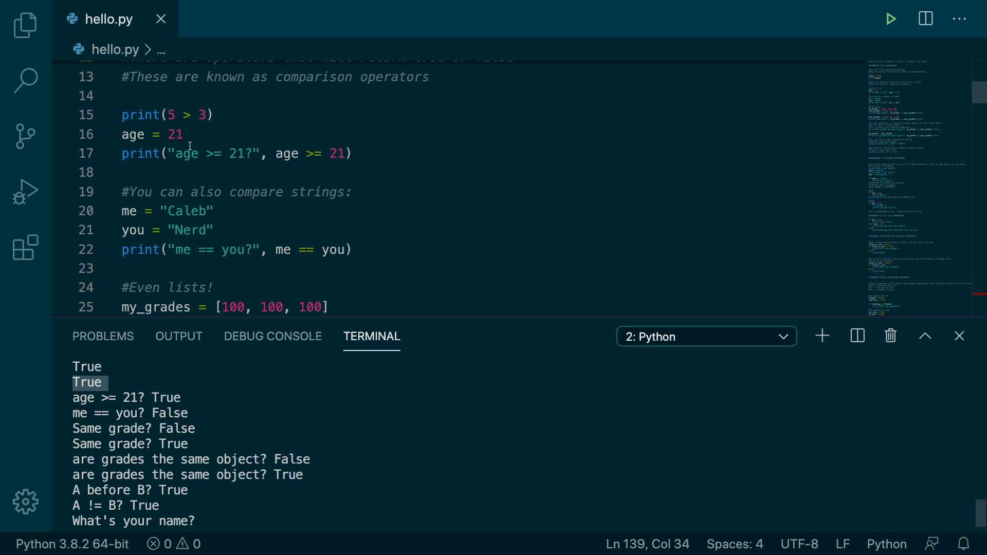
mouse_move(255, 153)
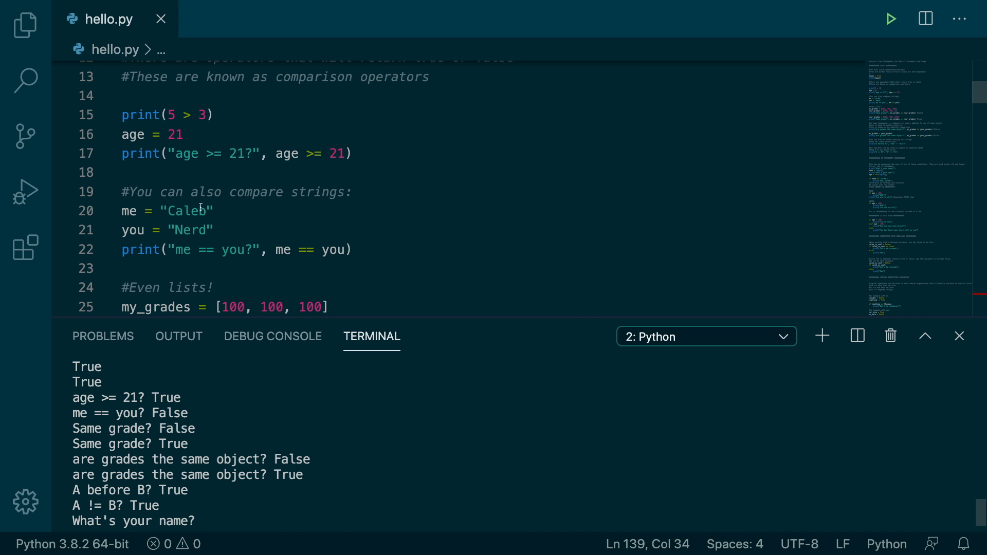
mouse_move(158, 436)
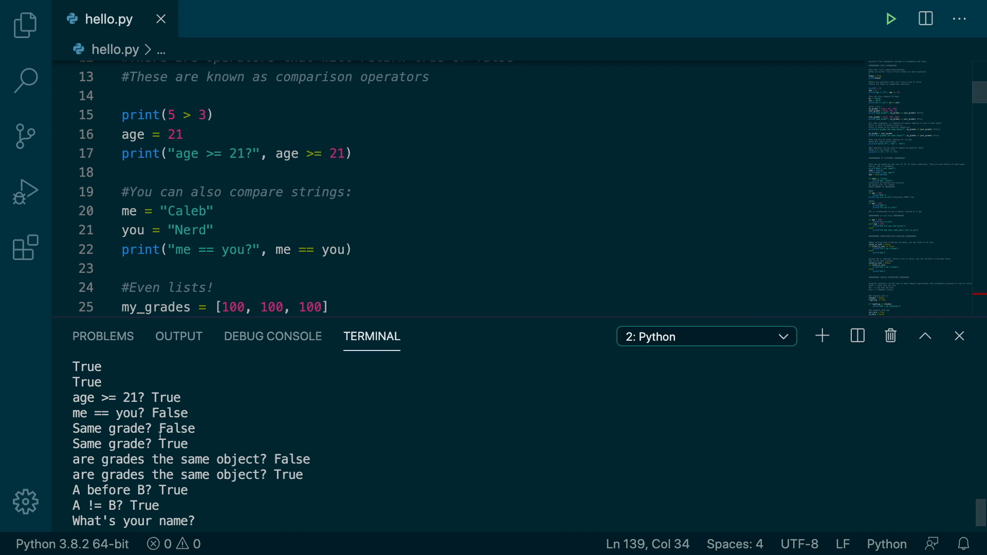
double_click(135, 429)
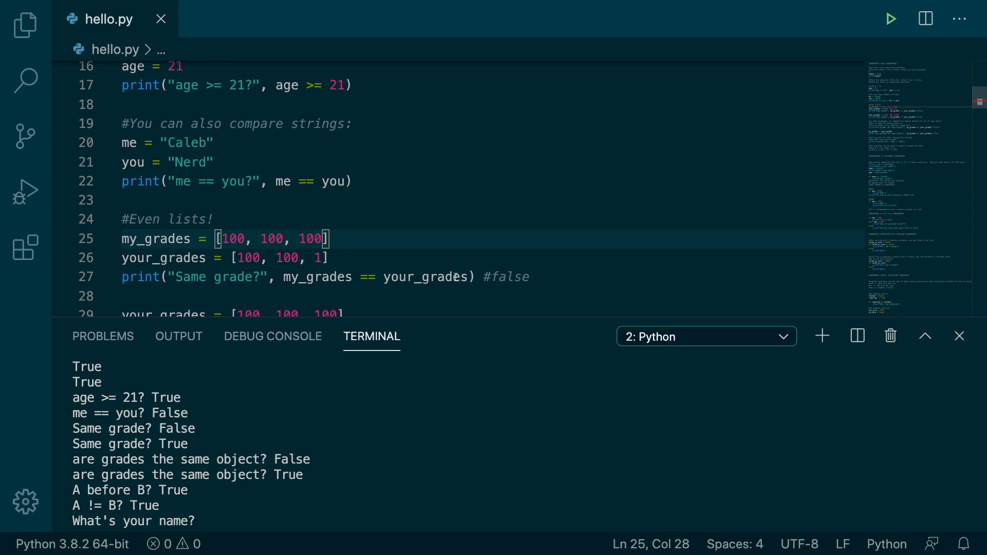
scroll("down", 3)
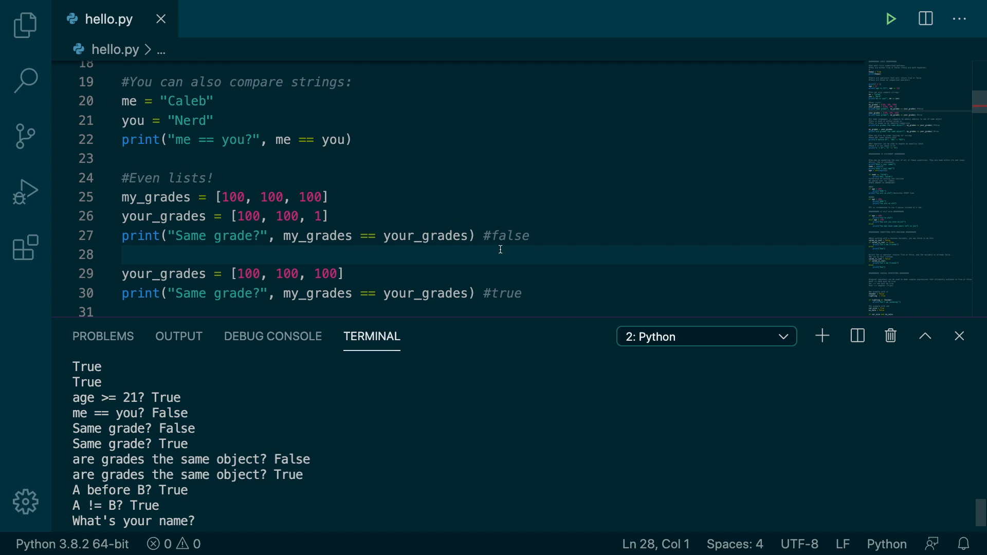
scroll("down", 3)
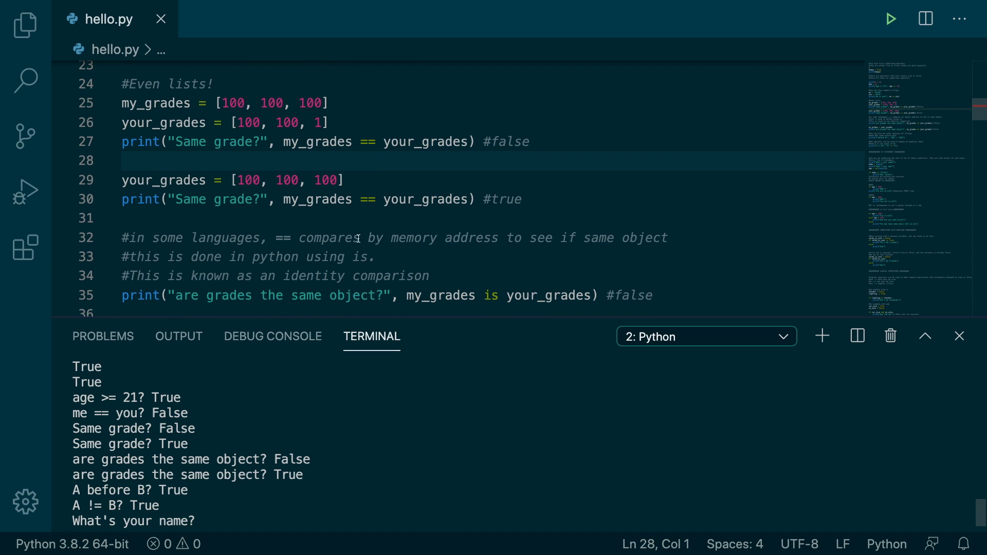
mouse_move(526, 262)
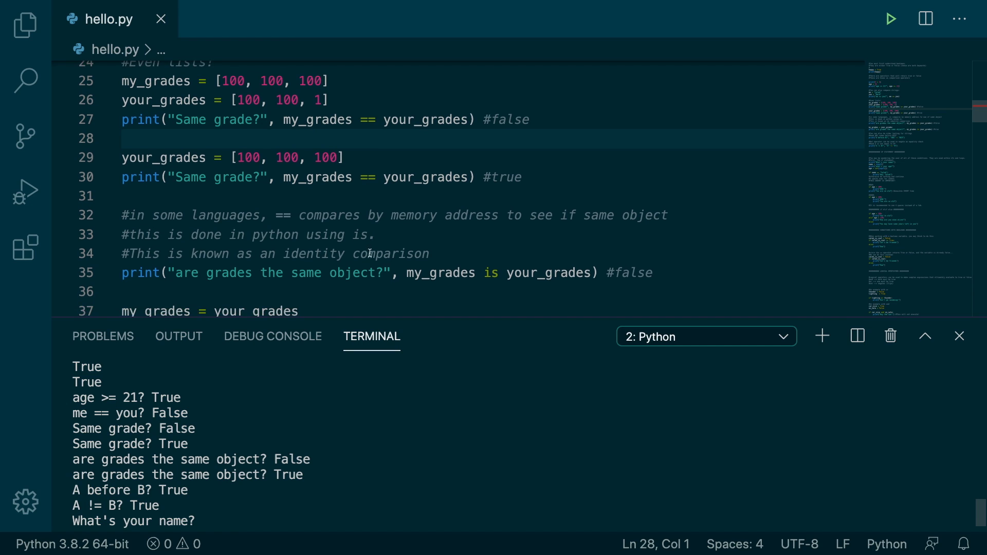
mouse_move(413, 274)
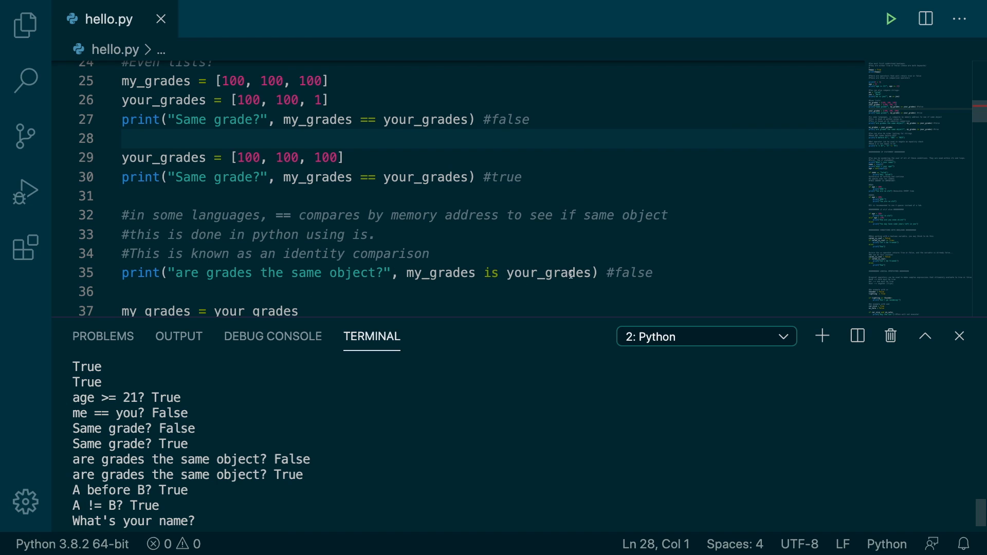
mouse_move(645, 271)
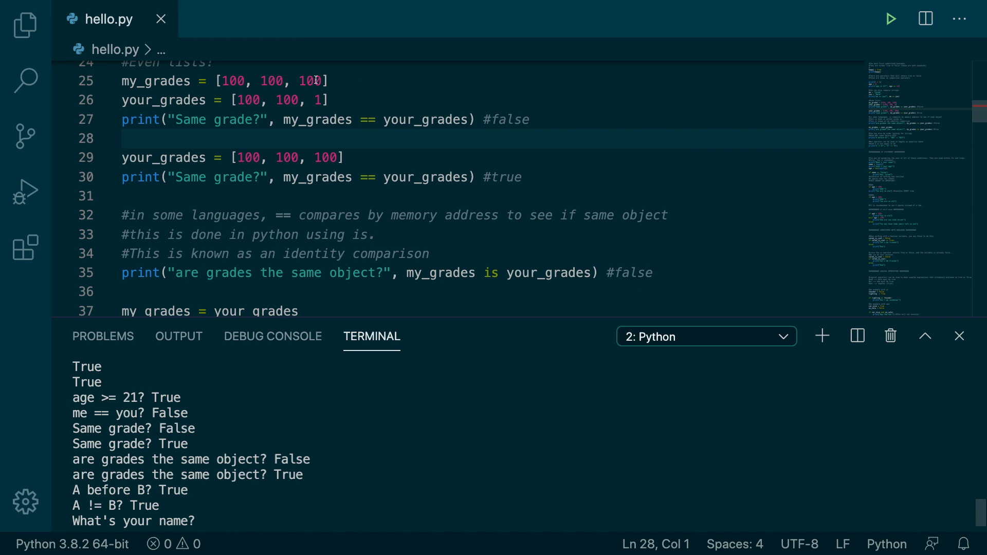
mouse_move(620, 253)
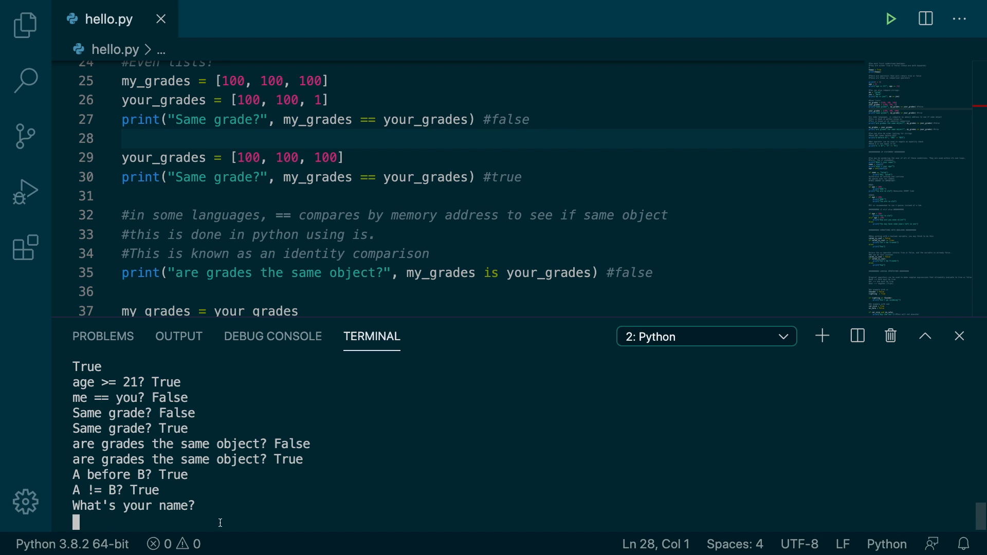
double_click(189, 444)
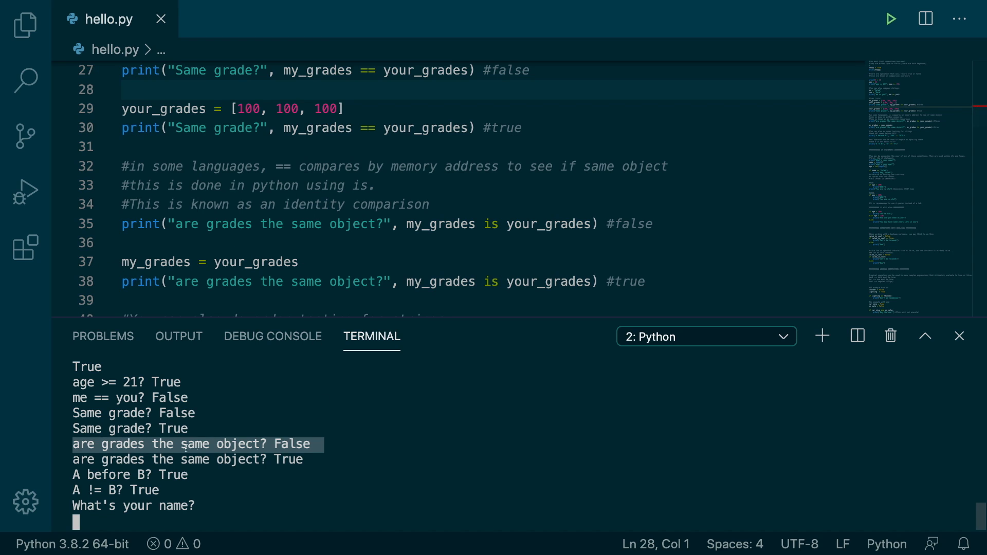
left_click(322, 458)
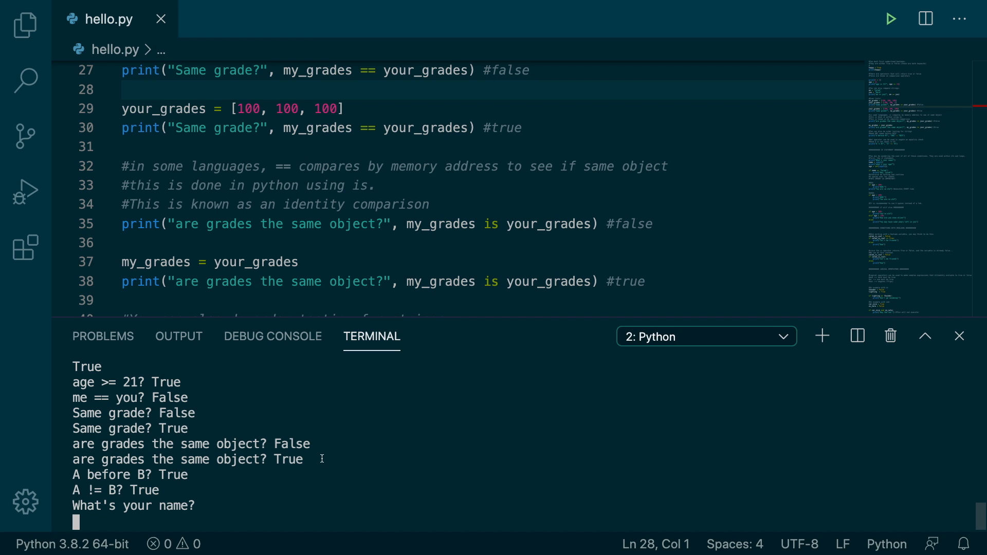
mouse_move(418, 284)
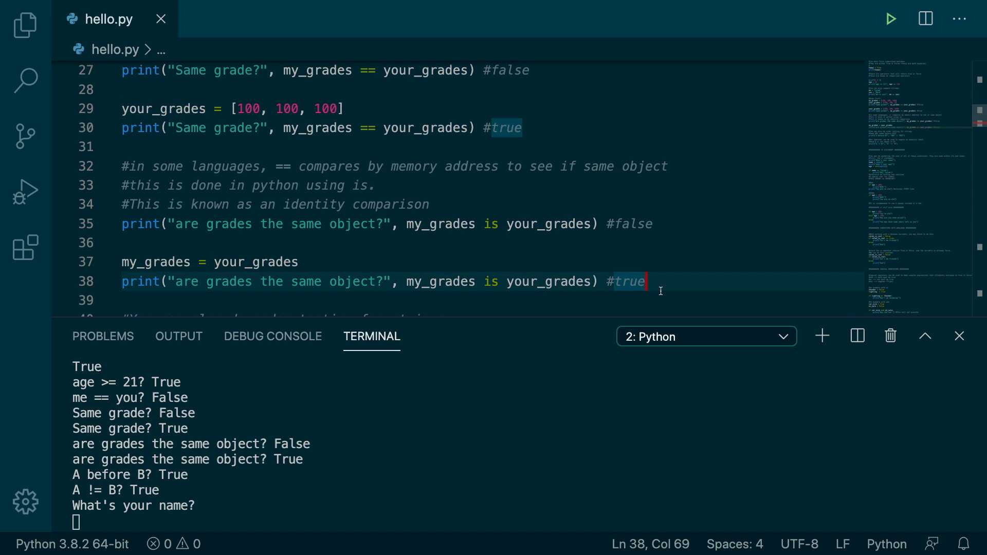
scroll("down", 3)
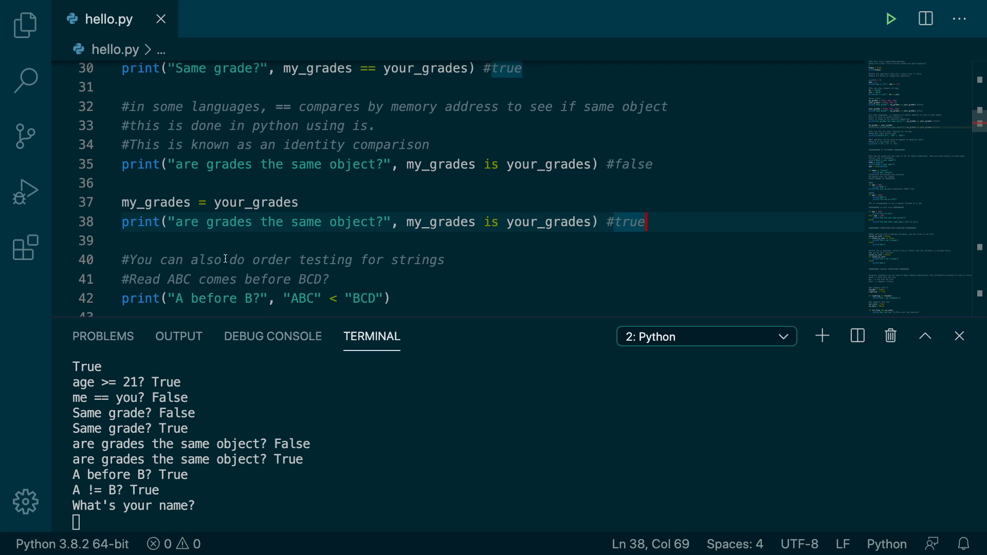
scroll("down", 3)
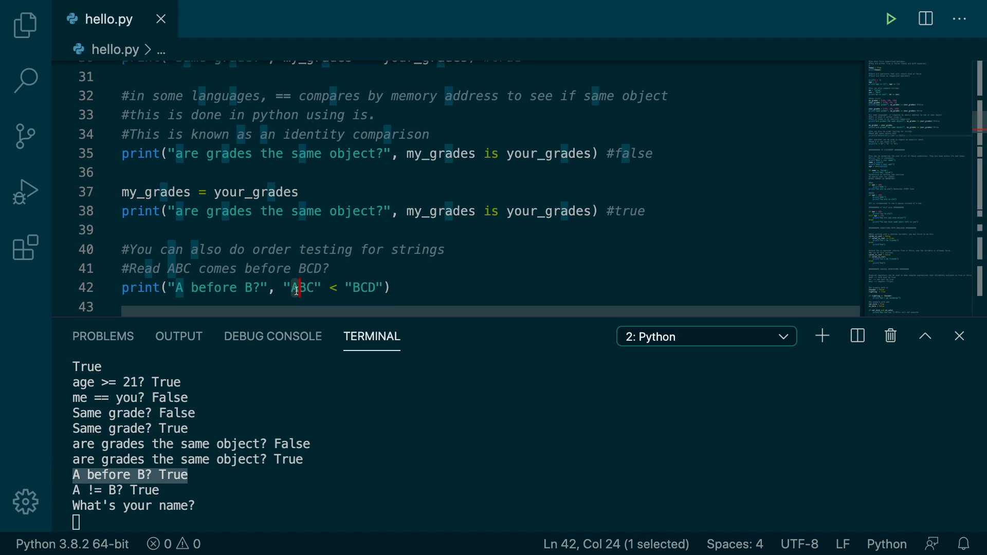
left_click(393, 288)
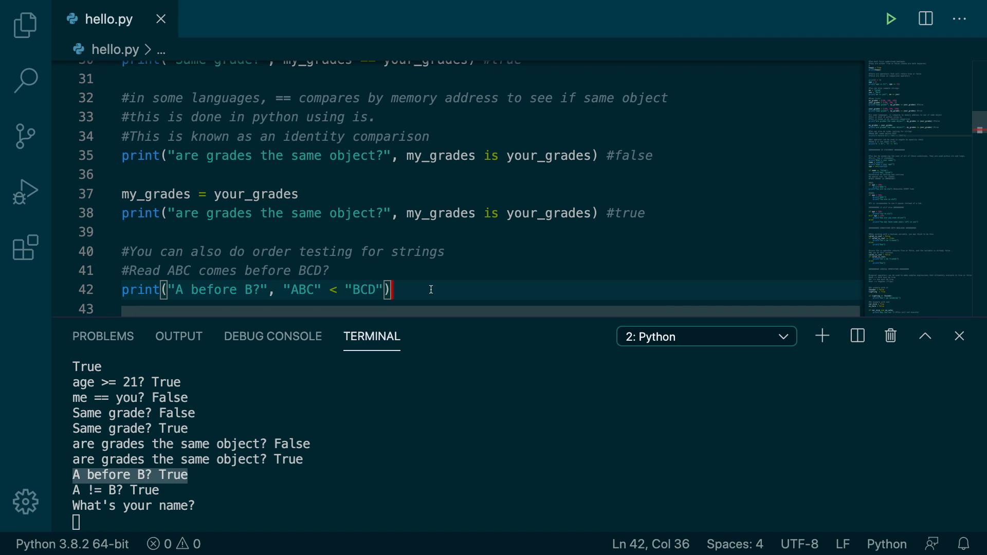
scroll("down", 3)
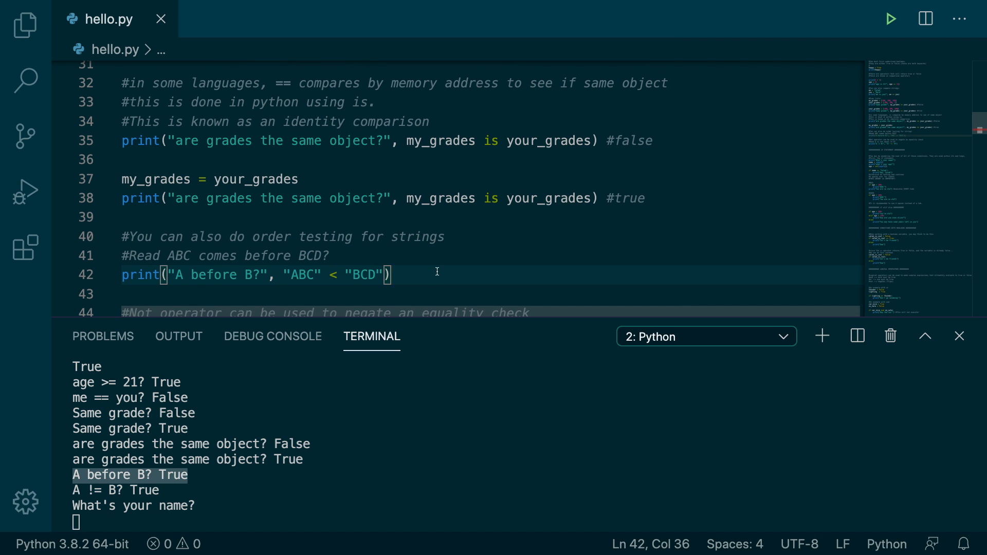
scroll("down", 3)
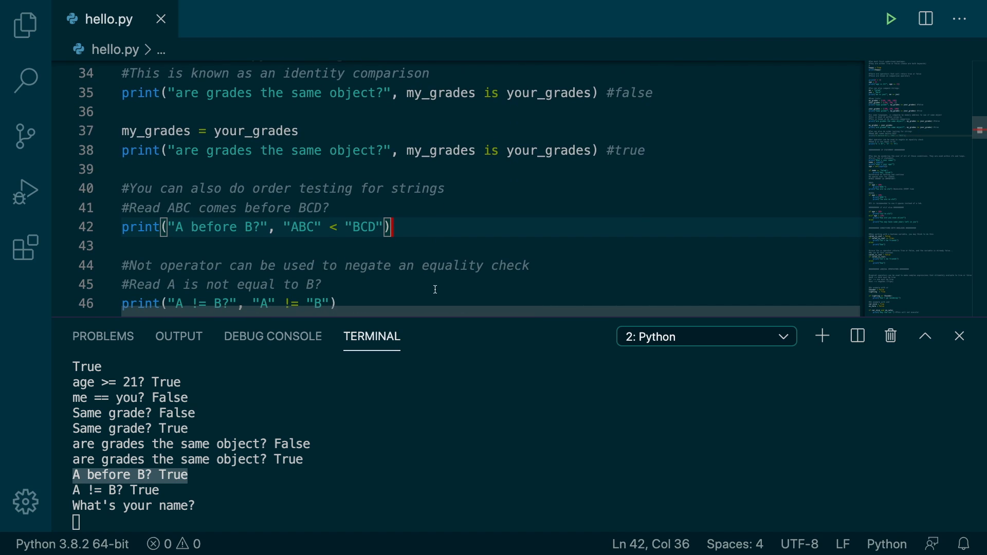
scroll("down", 3)
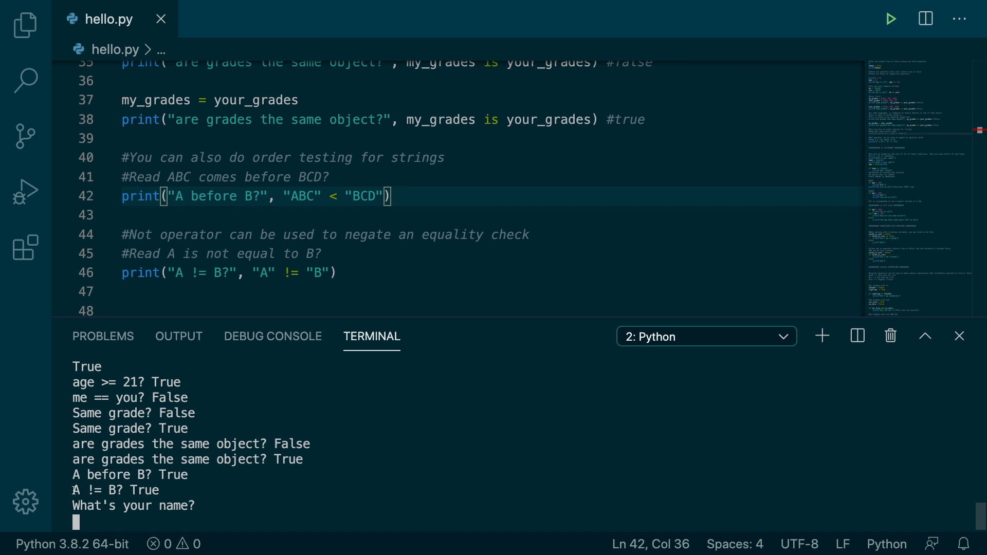
double_click(145, 490)
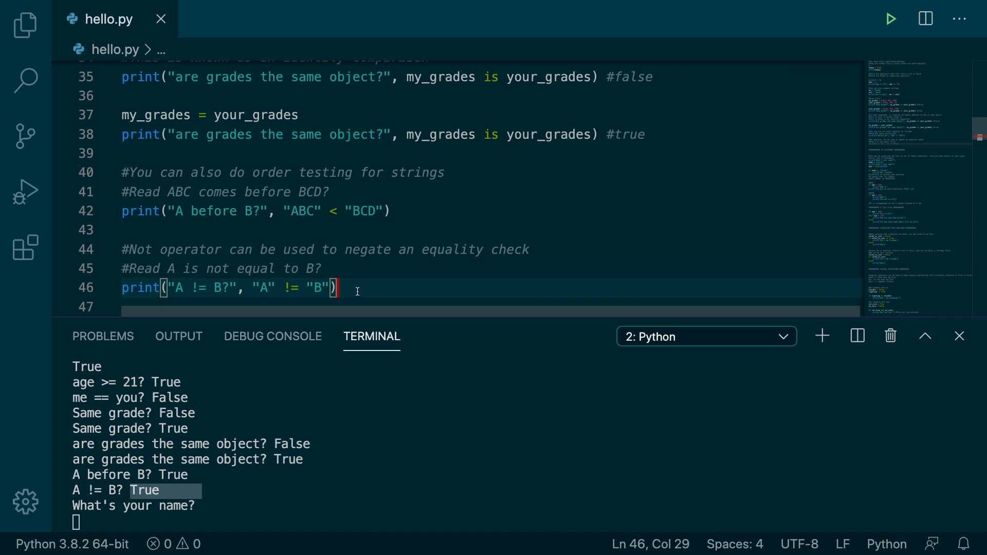
- Answer the prompts with name Caleb and age 150, then highlight the printed greeting
scroll("down", 3)
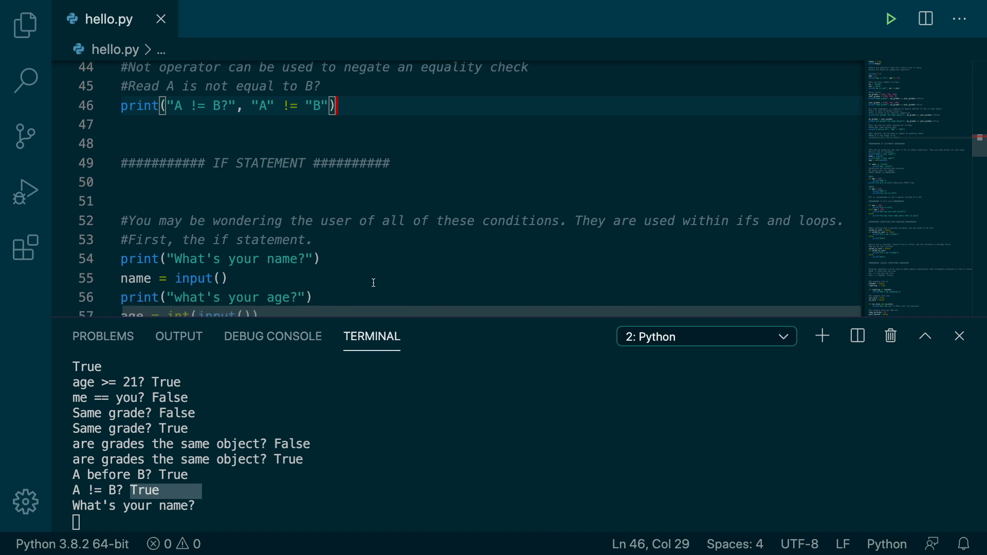
scroll("down", 3)
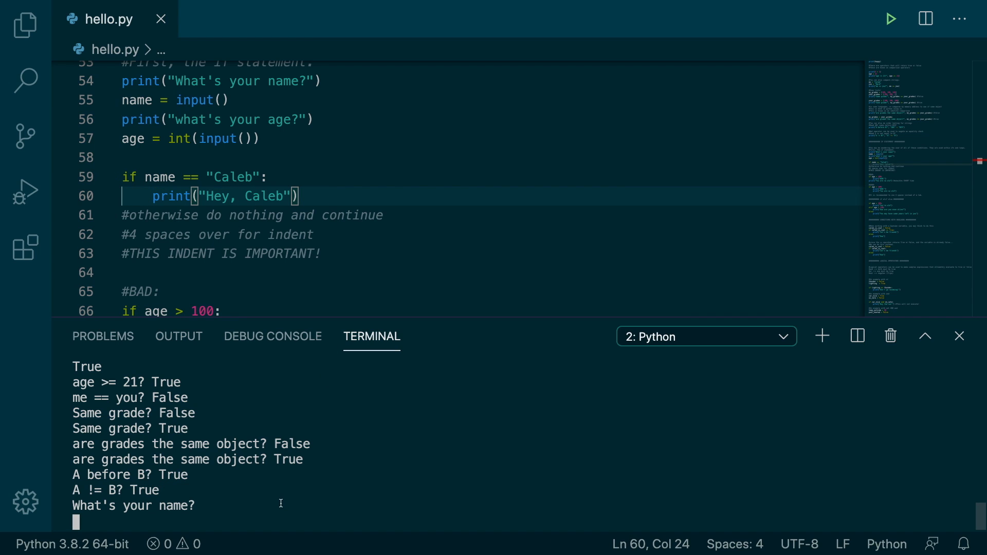
type("Caleb")
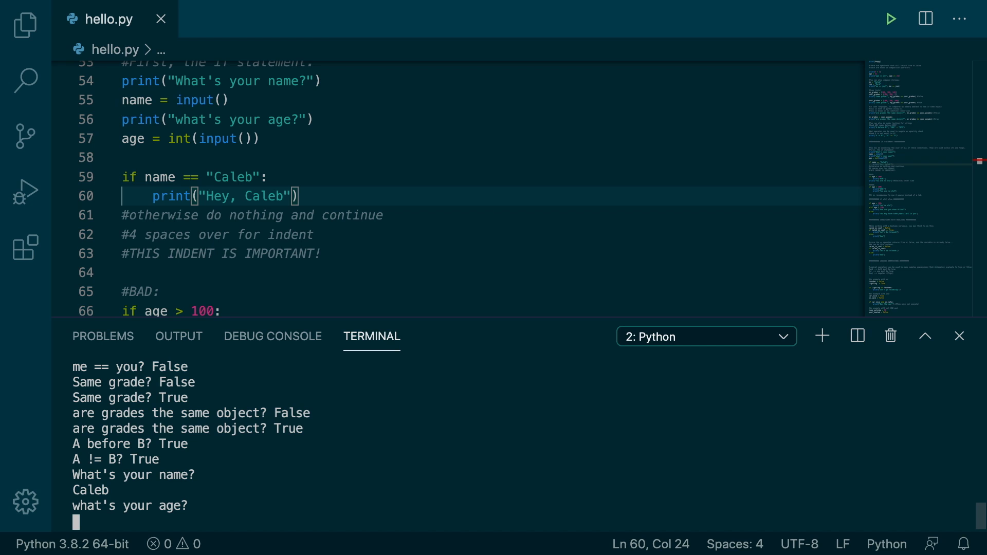
type("150")
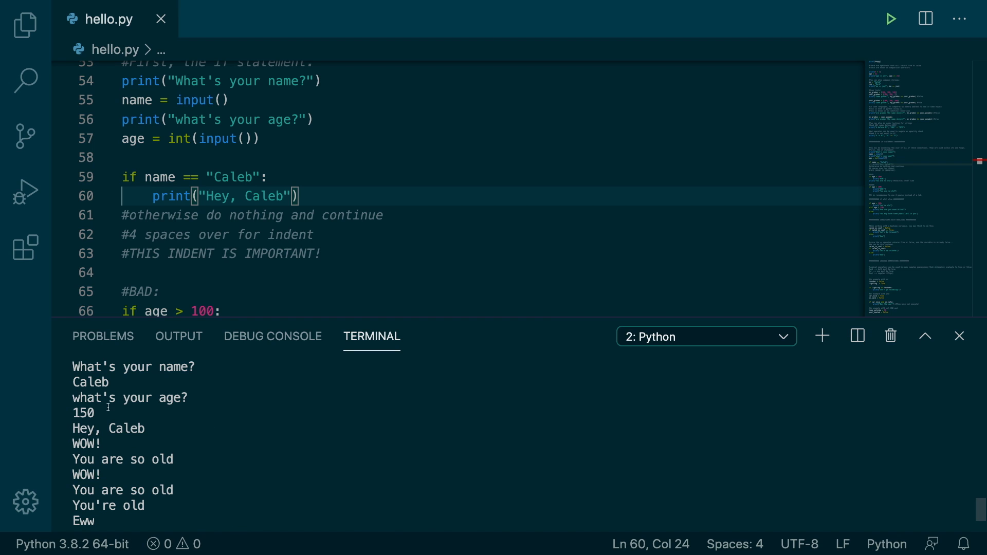
double_click(83, 413)
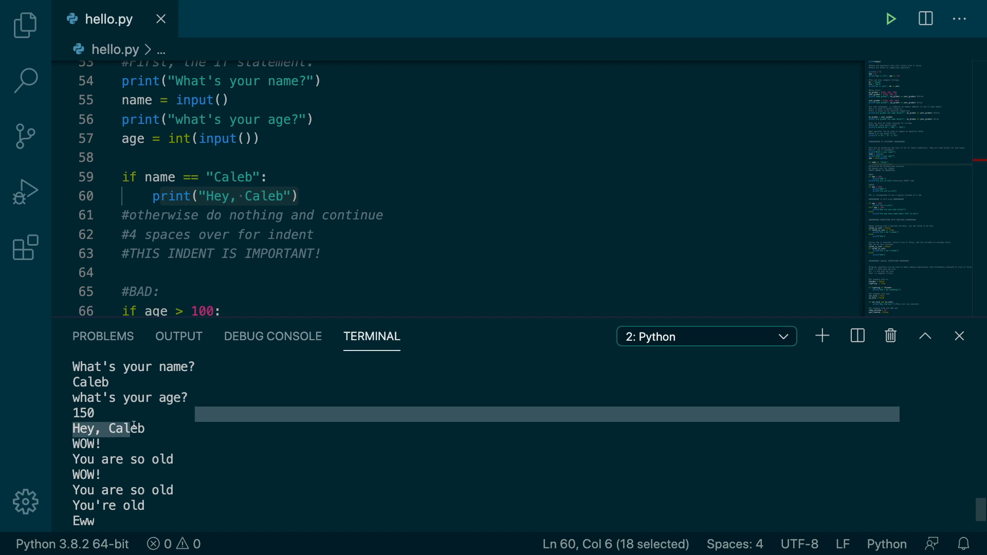
scroll("down", 3)
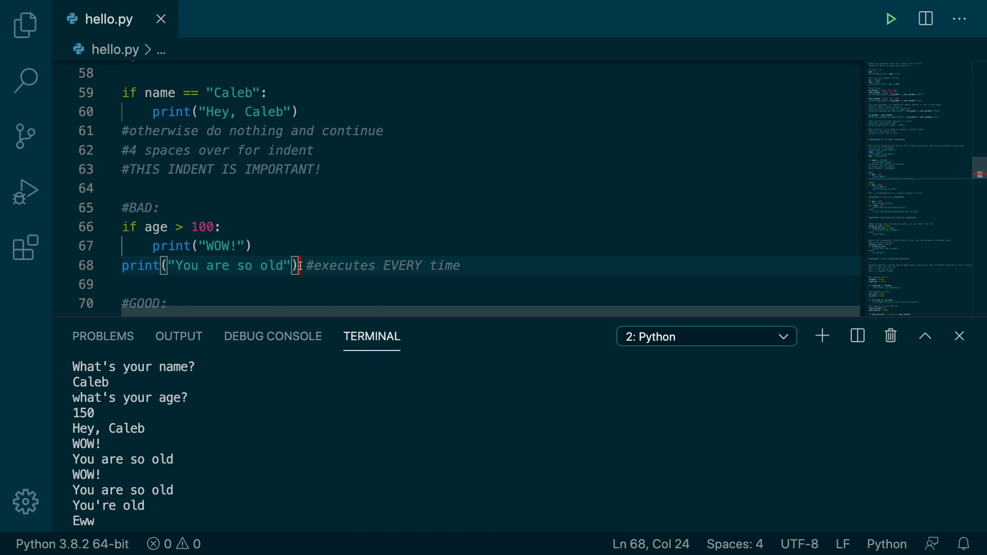
mouse_move(199, 447)
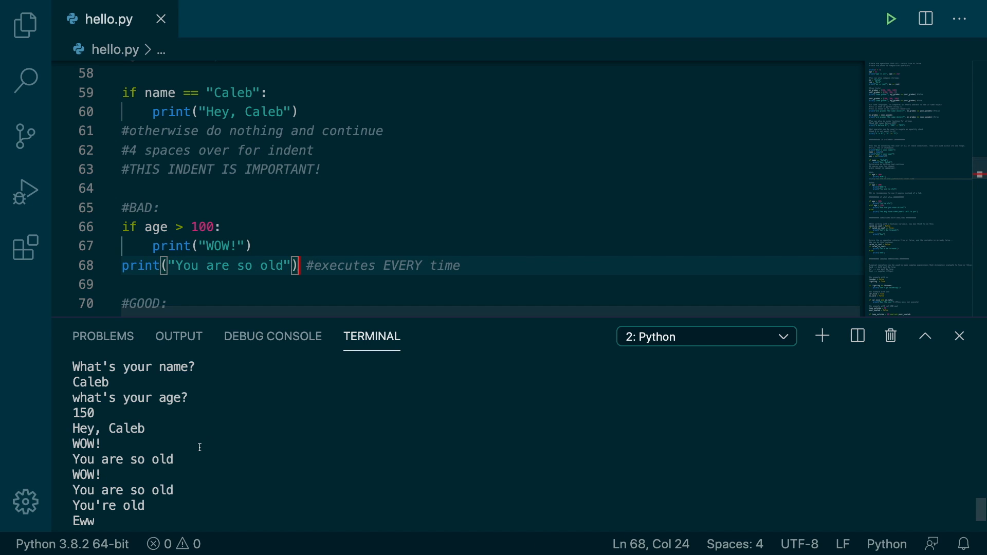
double_click(122, 459)
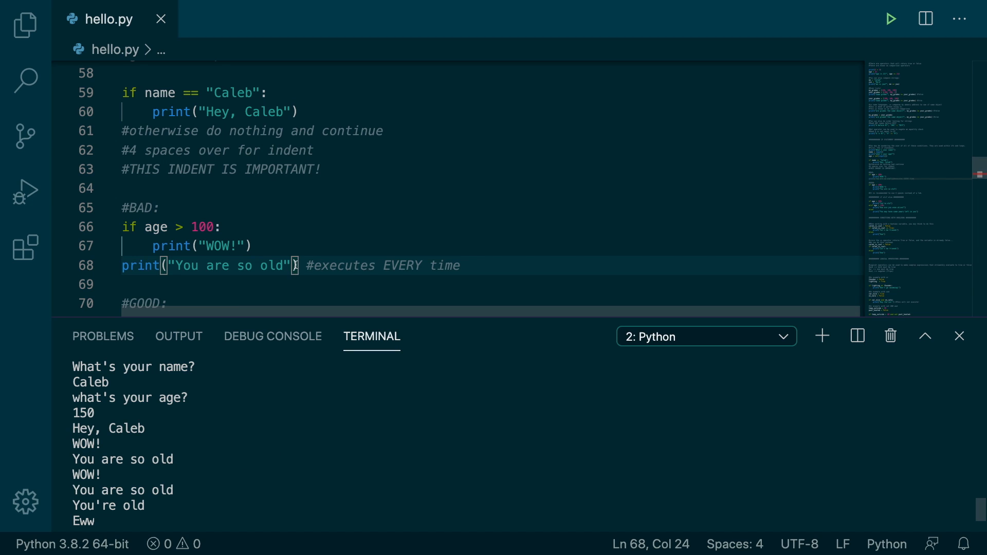
mouse_move(288, 259)
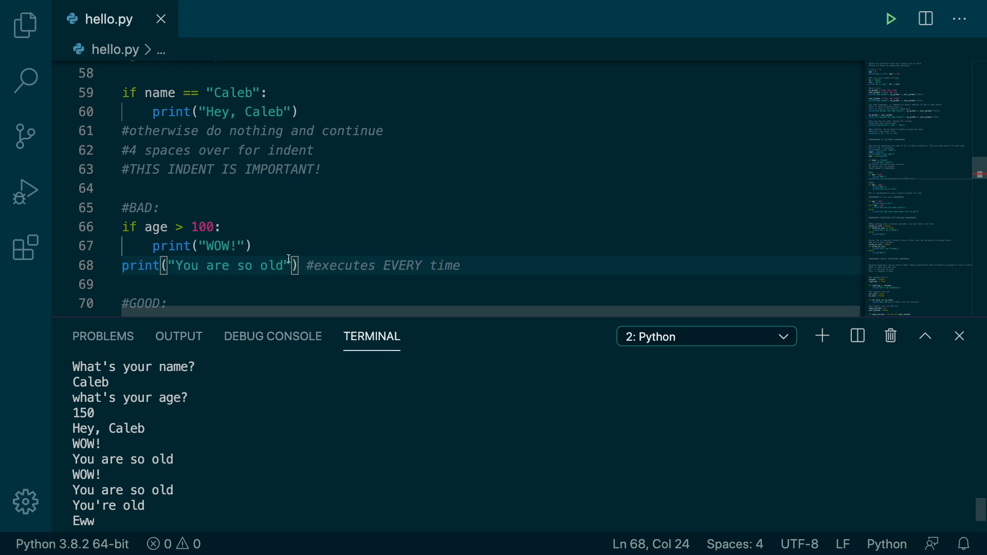
scroll("down", 3)
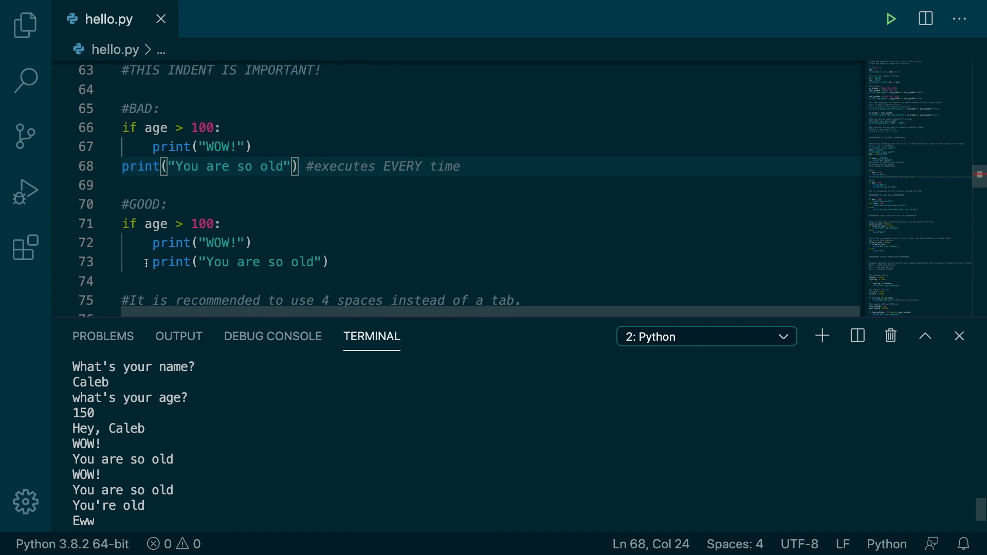
scroll("down", 3)
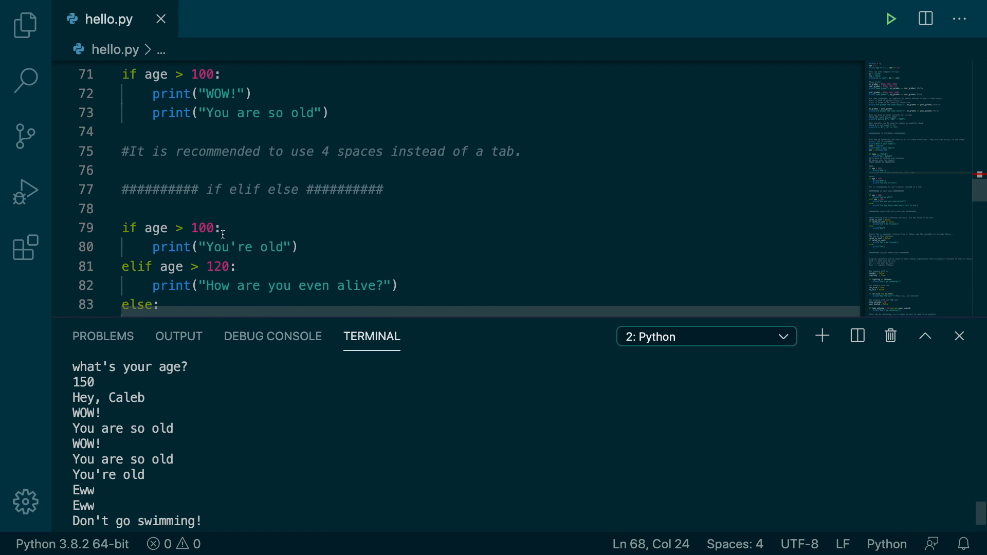
scroll("down", 3)
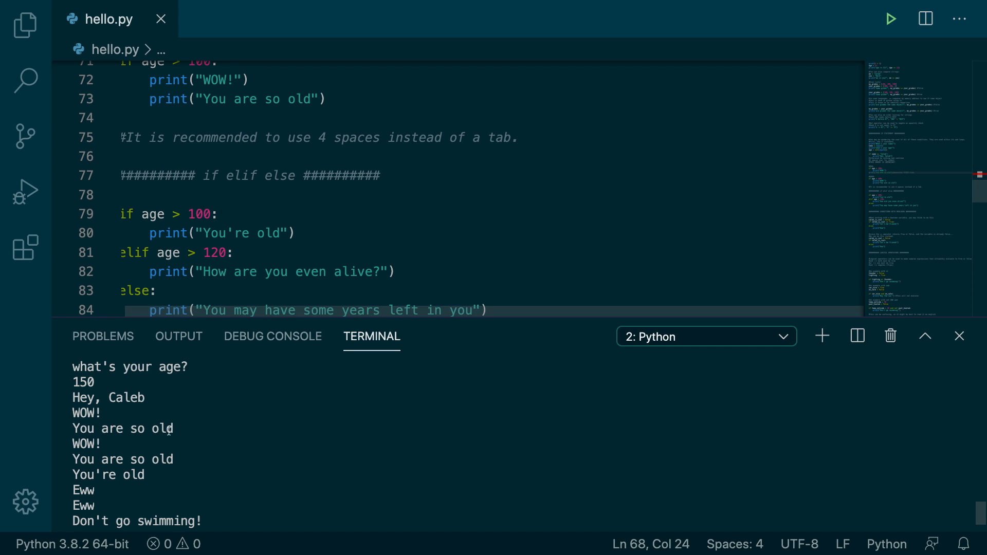
double_click(108, 475)
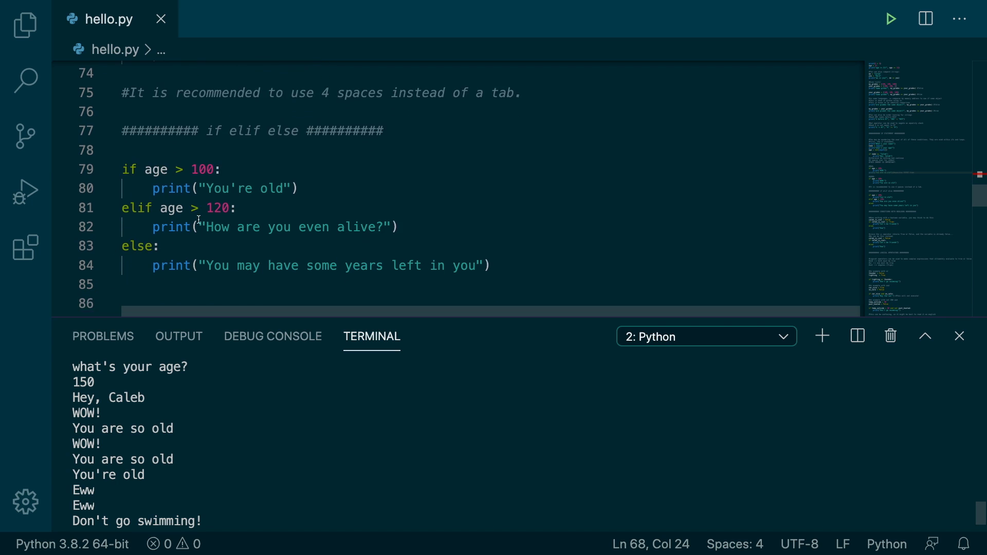
scroll("down", 3)
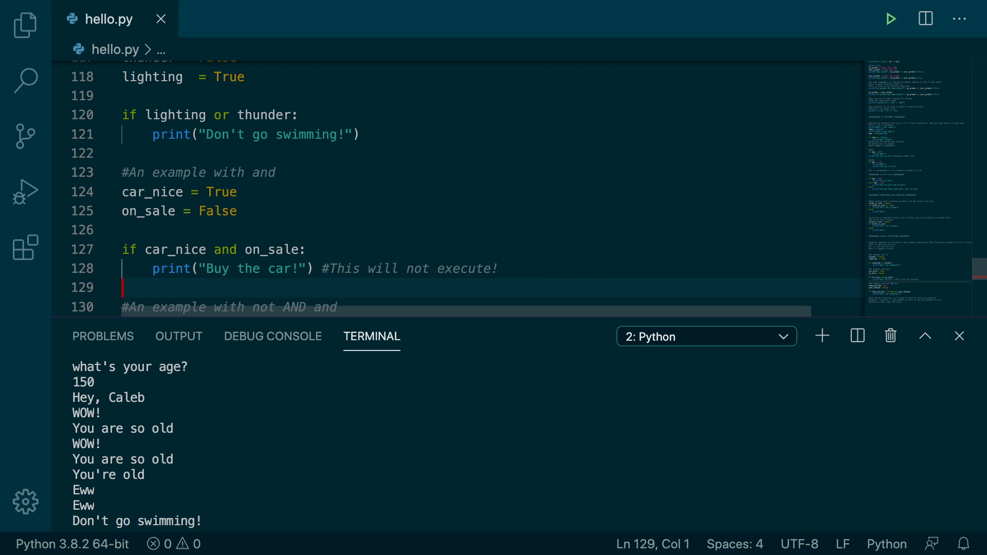
mouse_move(179, 197)
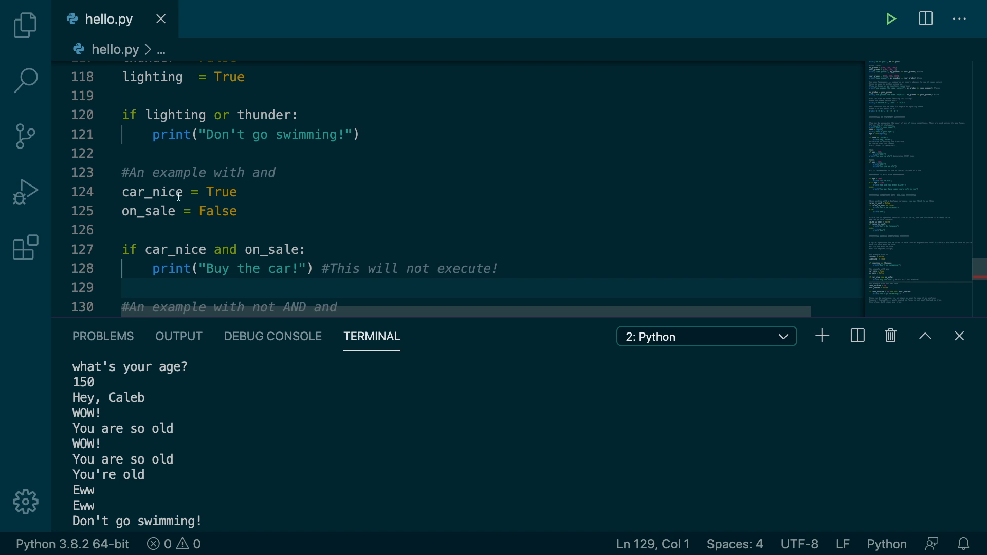
scroll("down", 3)
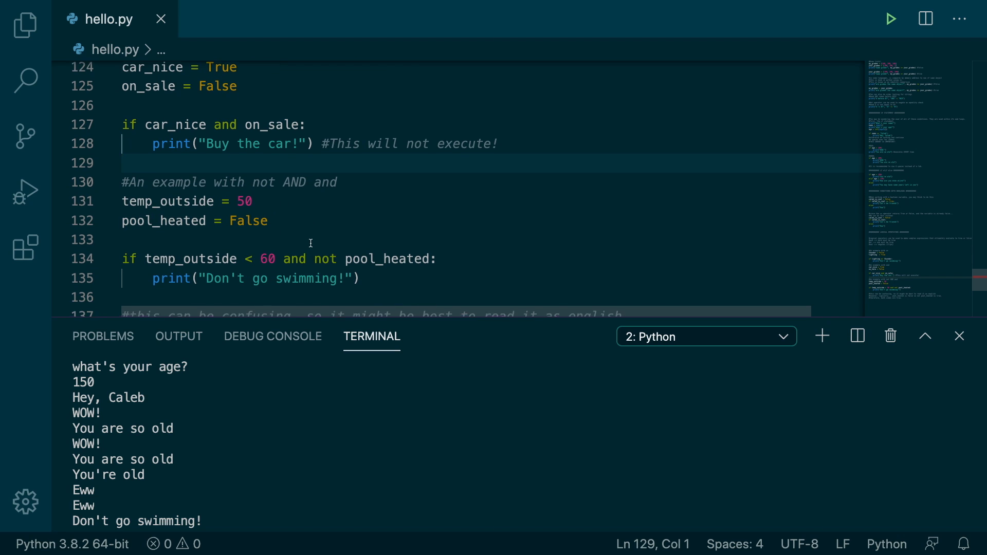
scroll("down", 3)
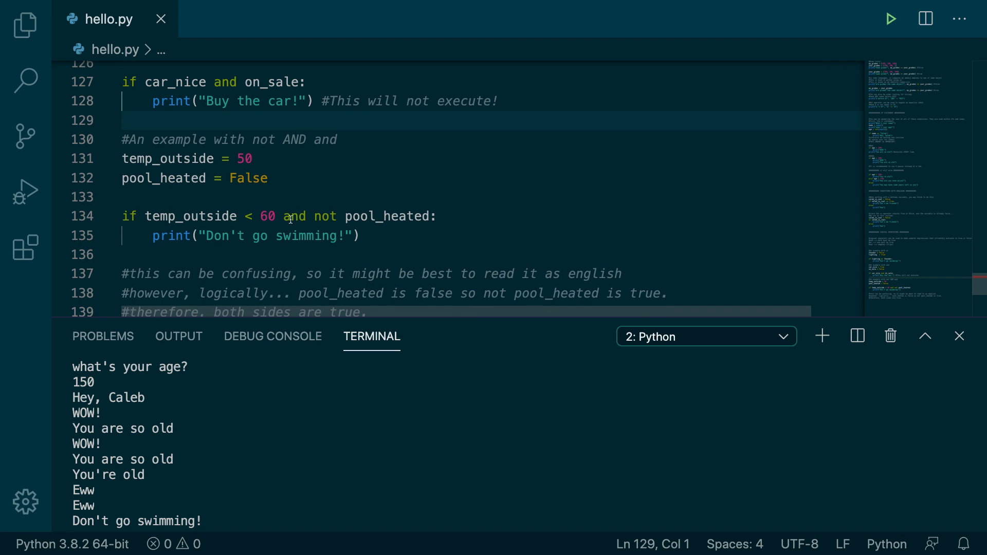
left_click_drag(285, 216, 436, 215)
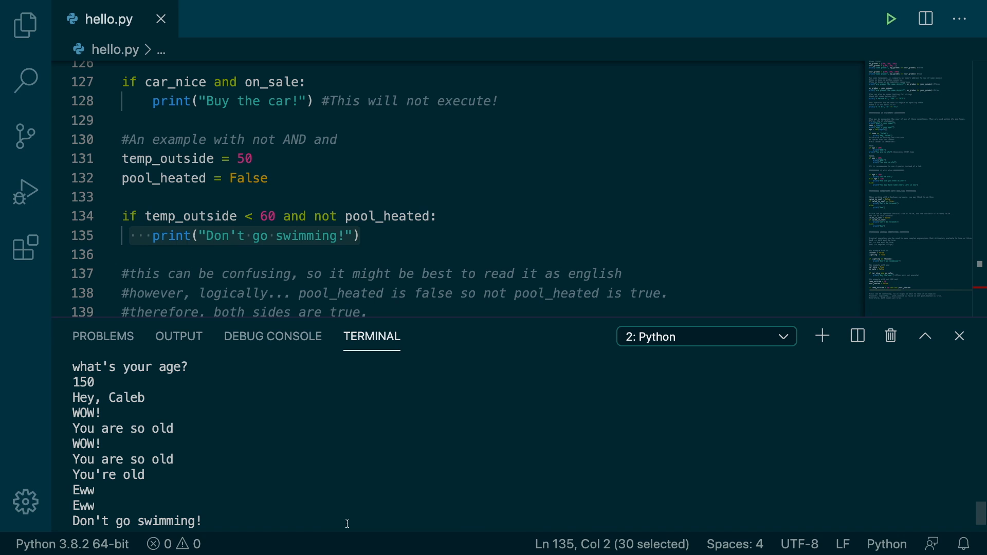
scroll("down", 3)
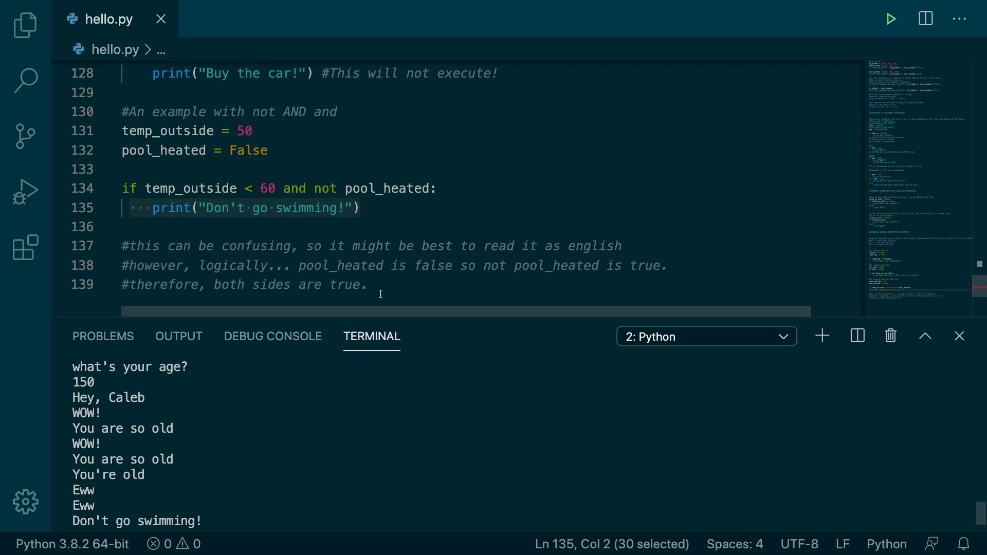
mouse_move(601, 190)
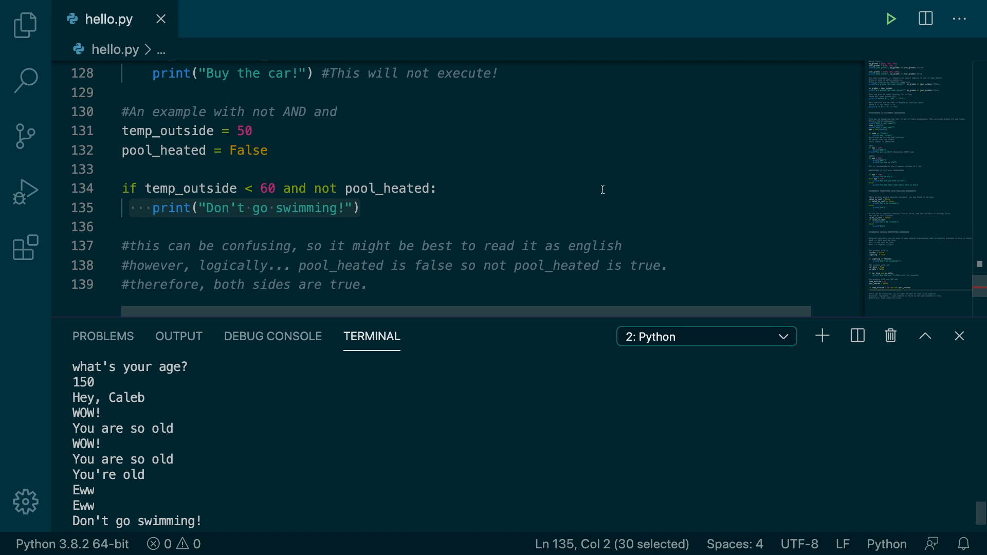